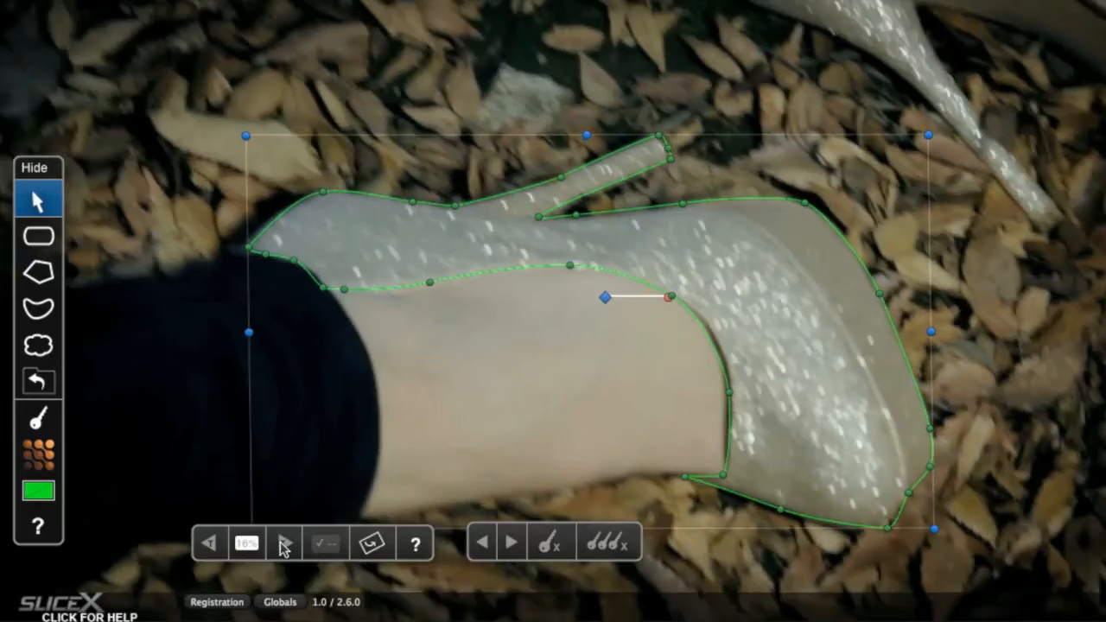
- Track the shoe shape mask forward through the clip
left_click(285, 543)
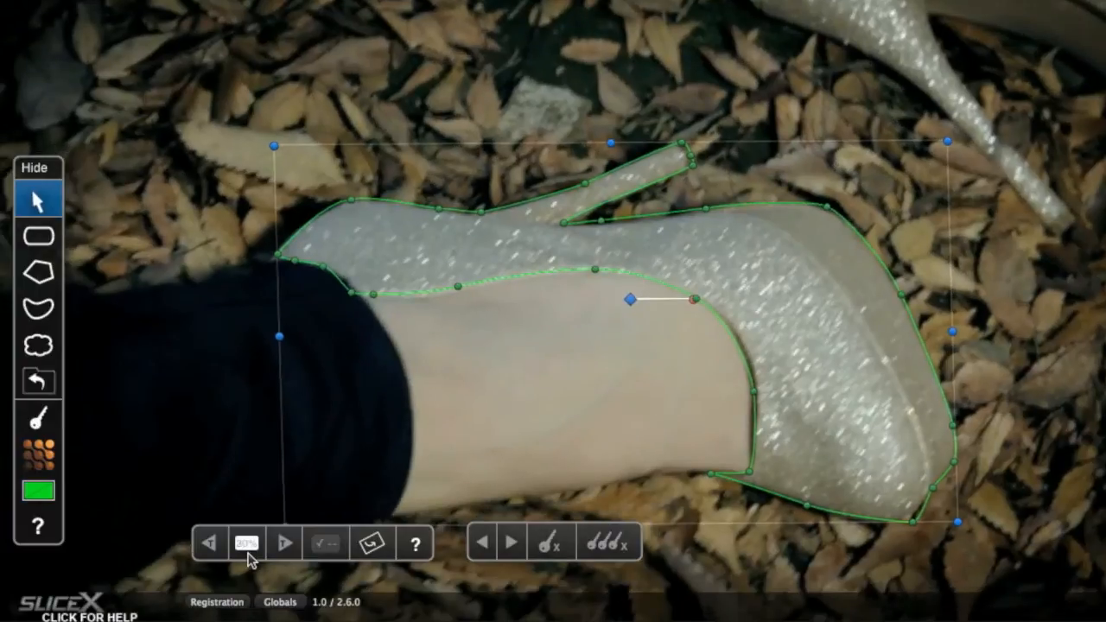
left_click(283, 542)
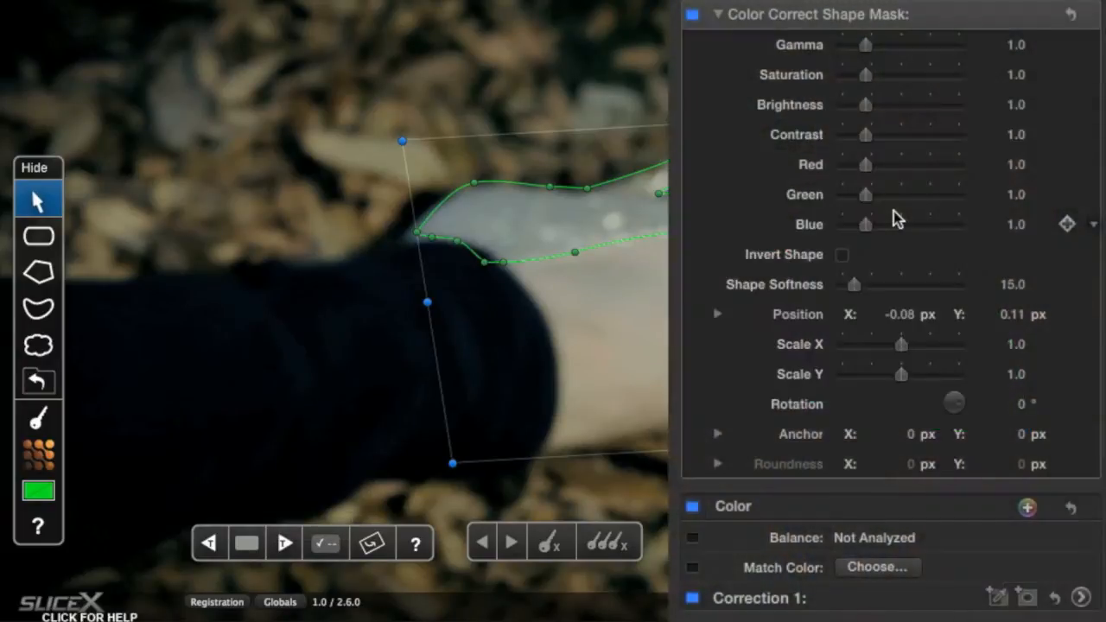
- Raise the Blue level of the shoe mask to tint the shoe blue
left_click_drag(864, 224, 903, 225)
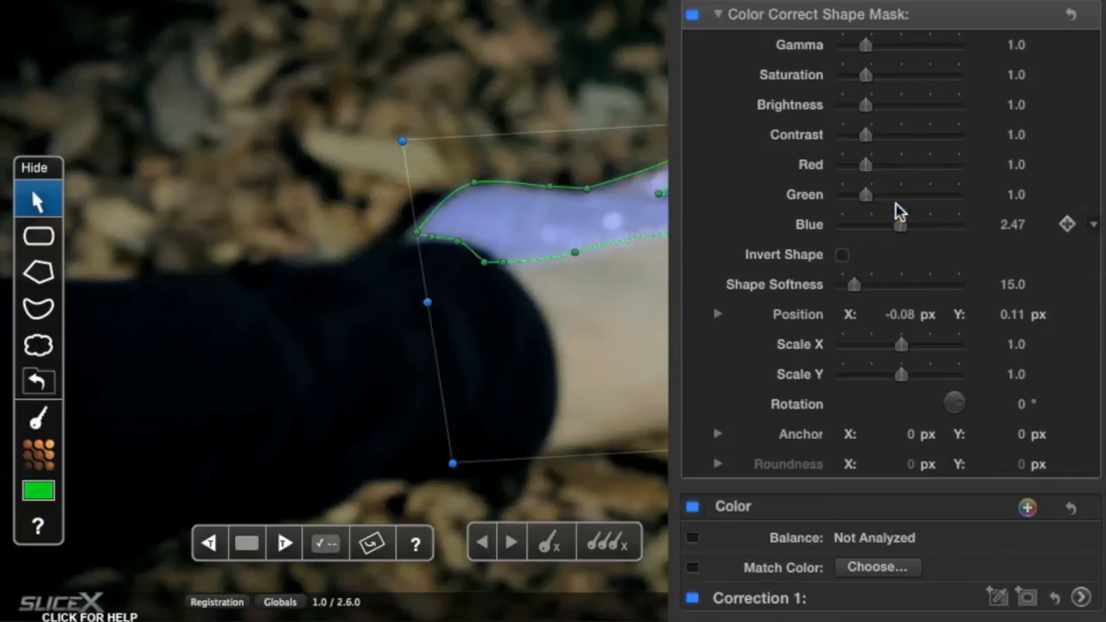
left_click_drag(866, 164, 899, 164)
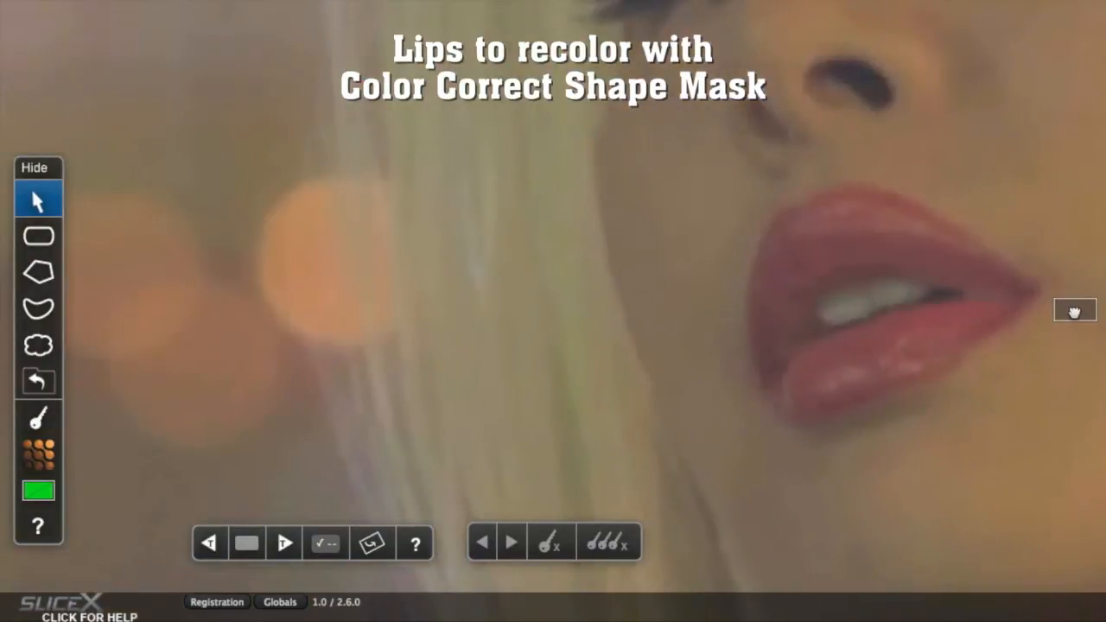
- Draw a closed Bezier mask outline around the lips
left_click(38, 308)
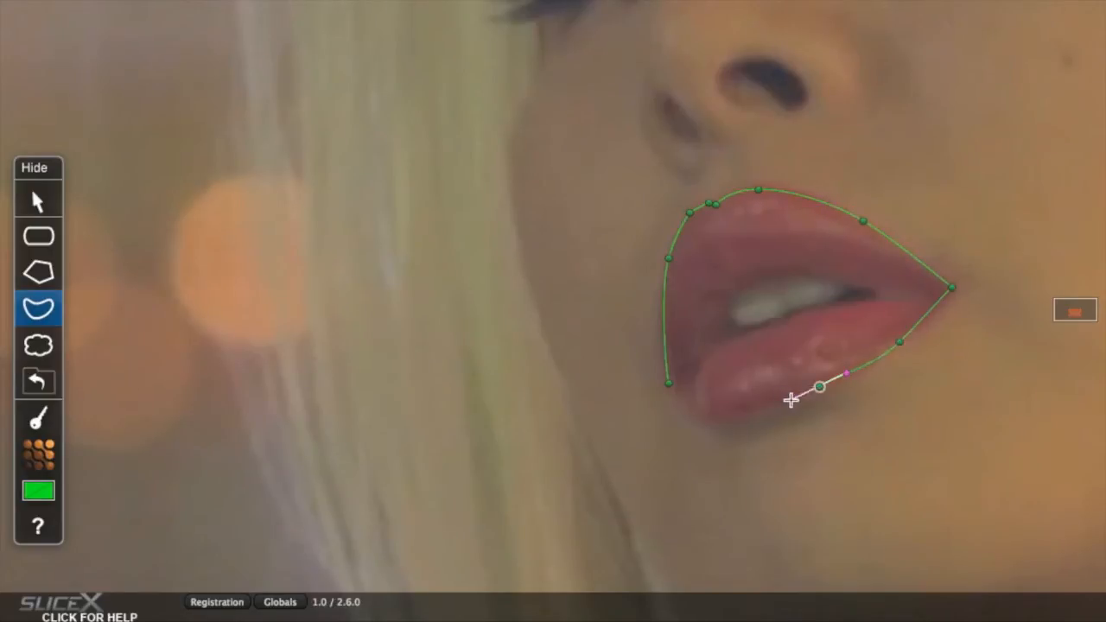
left_click(38, 201)
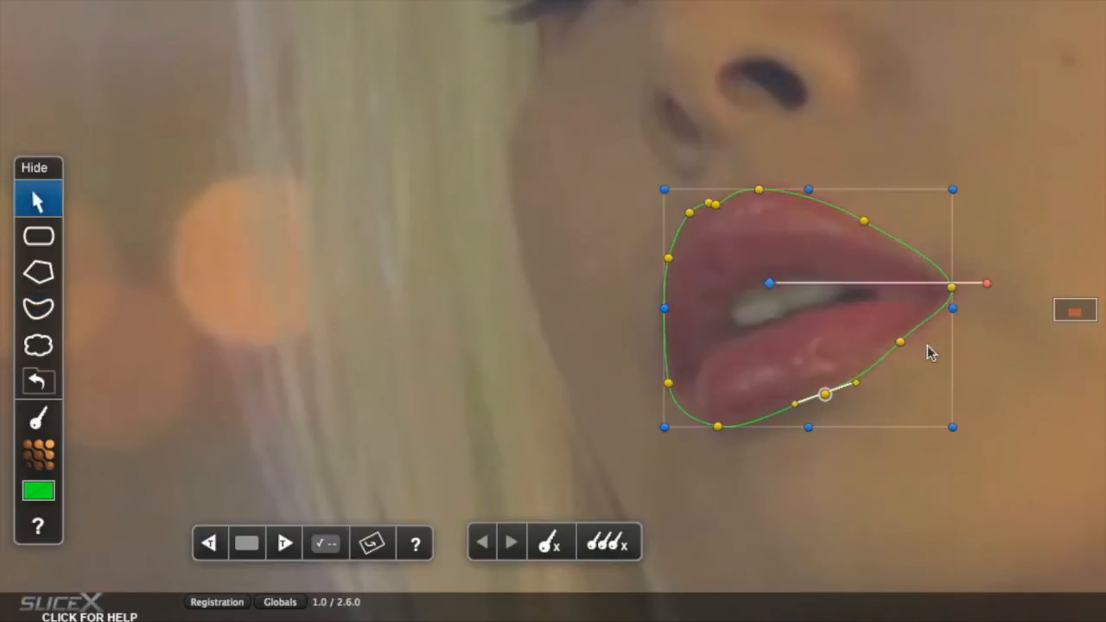
- Track the lips mask forward and reshape it where it drifts off the lower lip
left_click(246, 543)
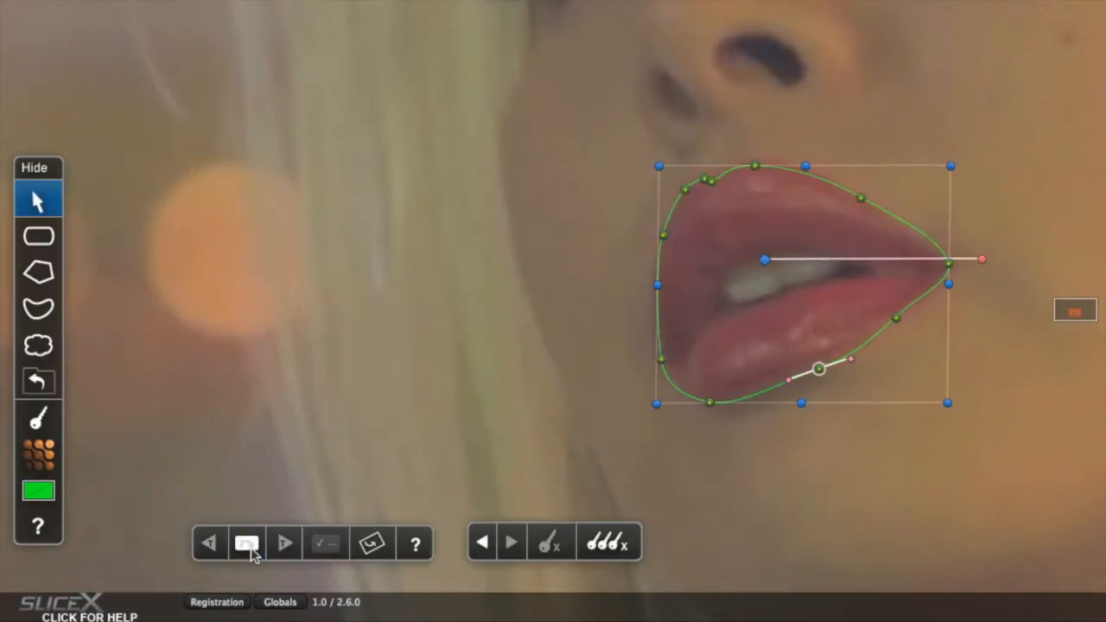
left_click(245, 542)
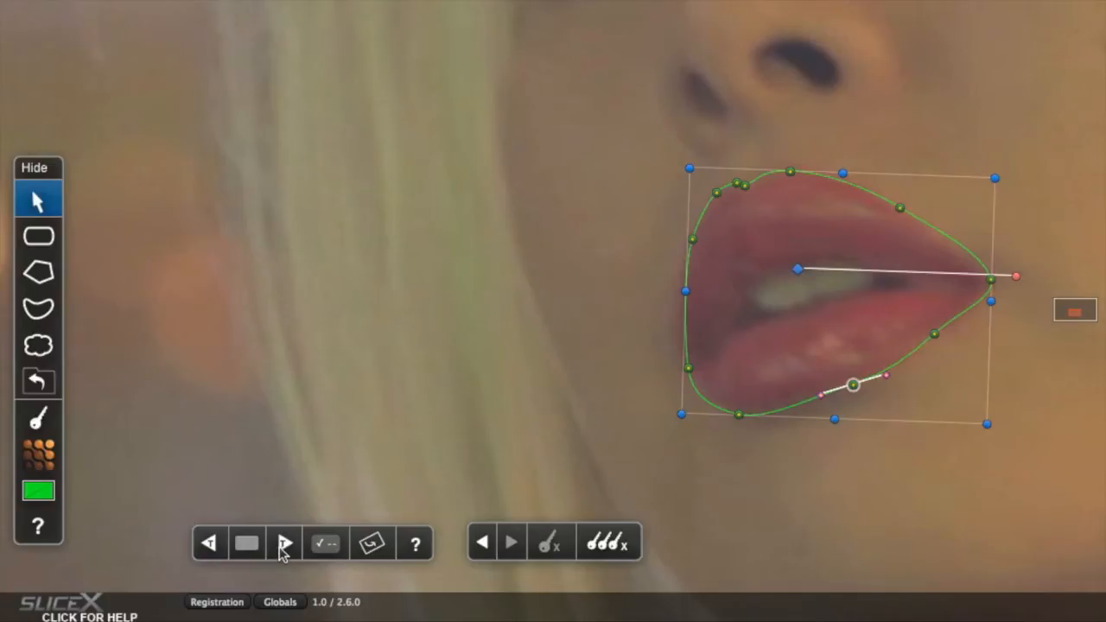
left_click(283, 543)
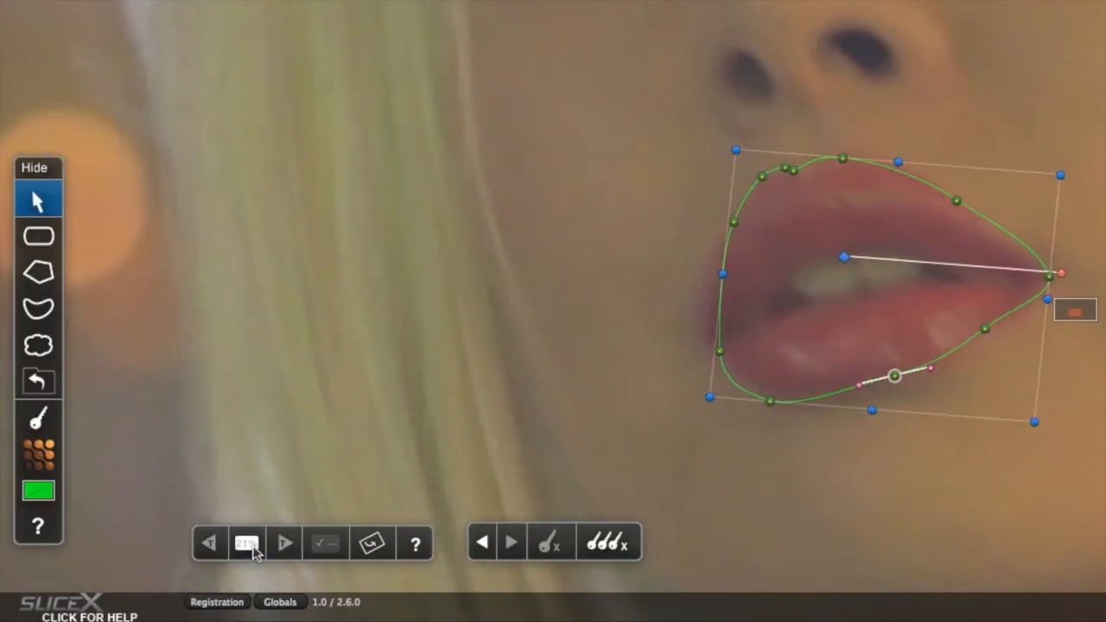
left_click(247, 542)
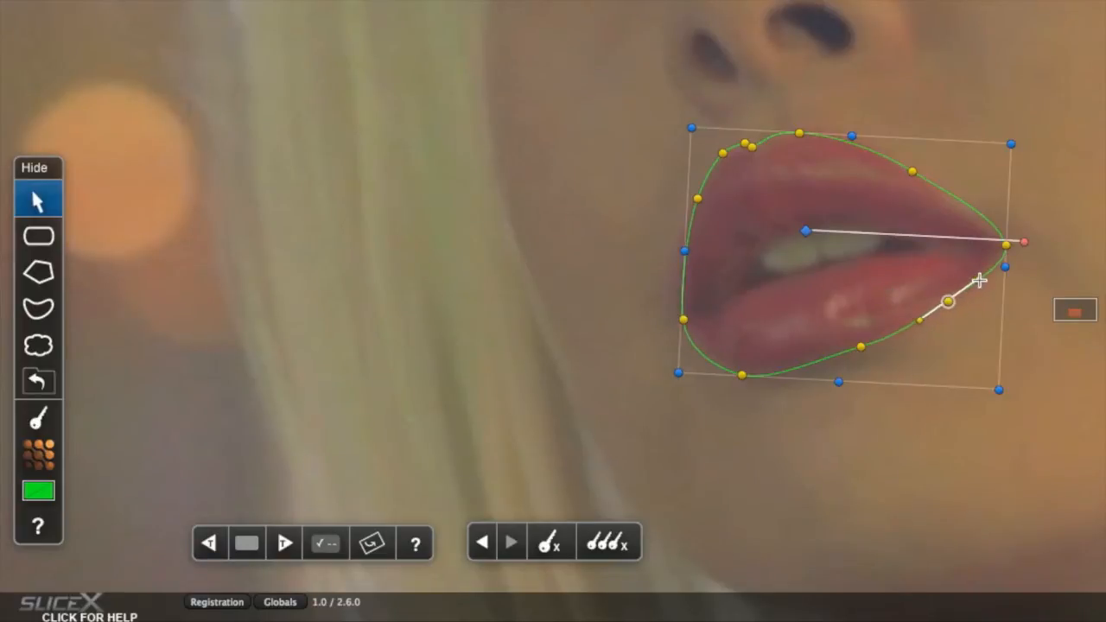
left_click(245, 543)
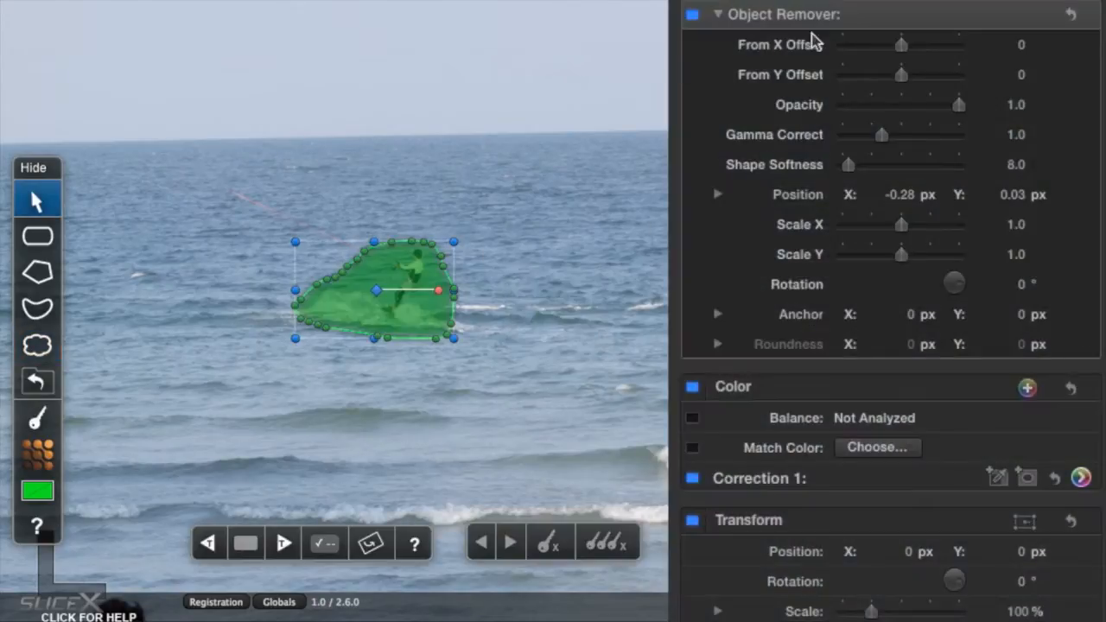
- Set the Object Remover From X Offset near -299 so the patch samples nearby water
left_click_drag(902, 45, 873, 45)
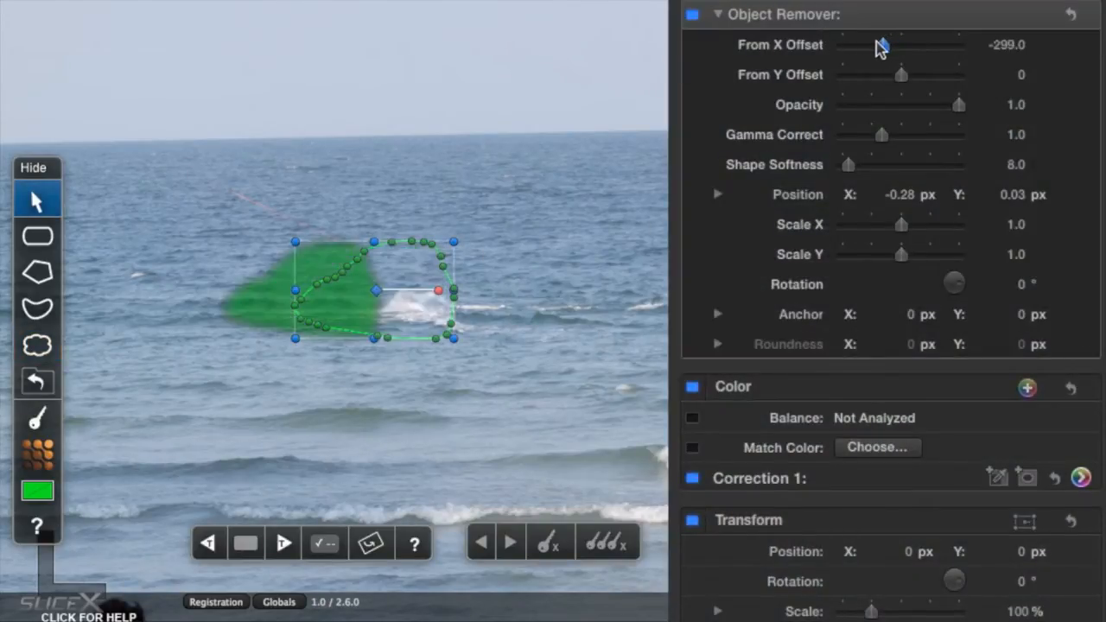
left_click_drag(864, 45, 881, 45)
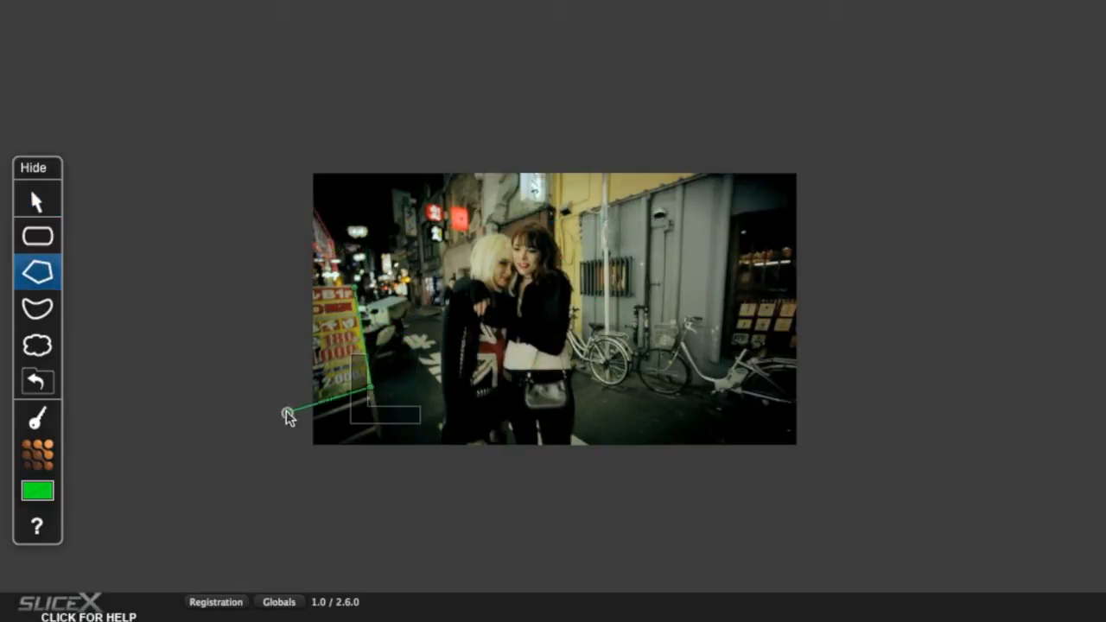
- Add a Polygon point to the outline around the lit sign
left_click(38, 200)
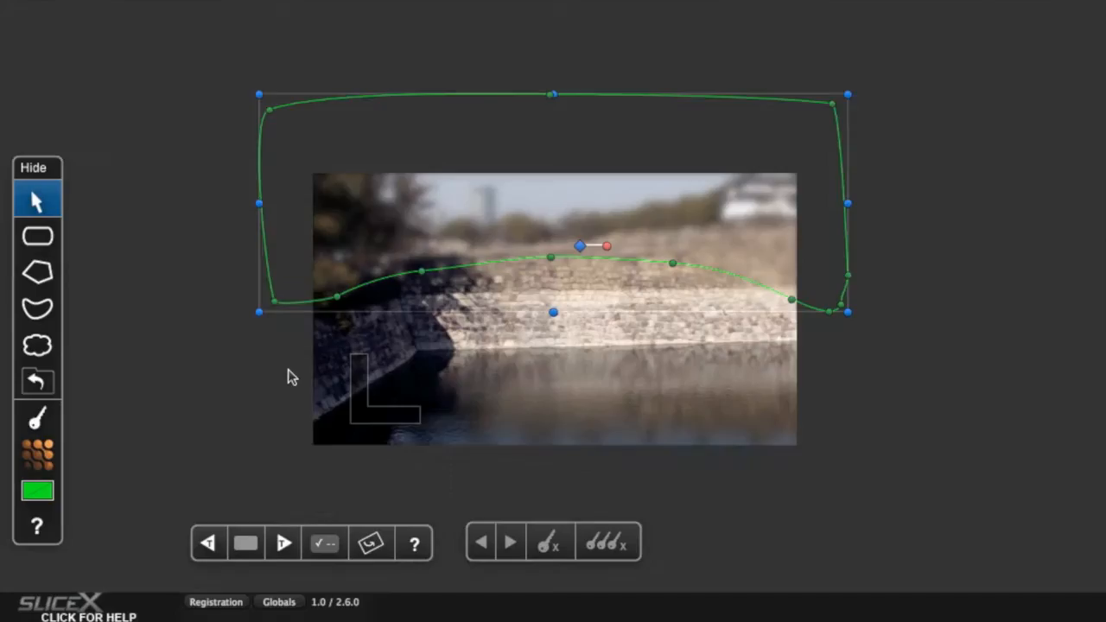
- Start a Bezier mask over the far bank and sky of the riverbank clip
left_click(38, 308)
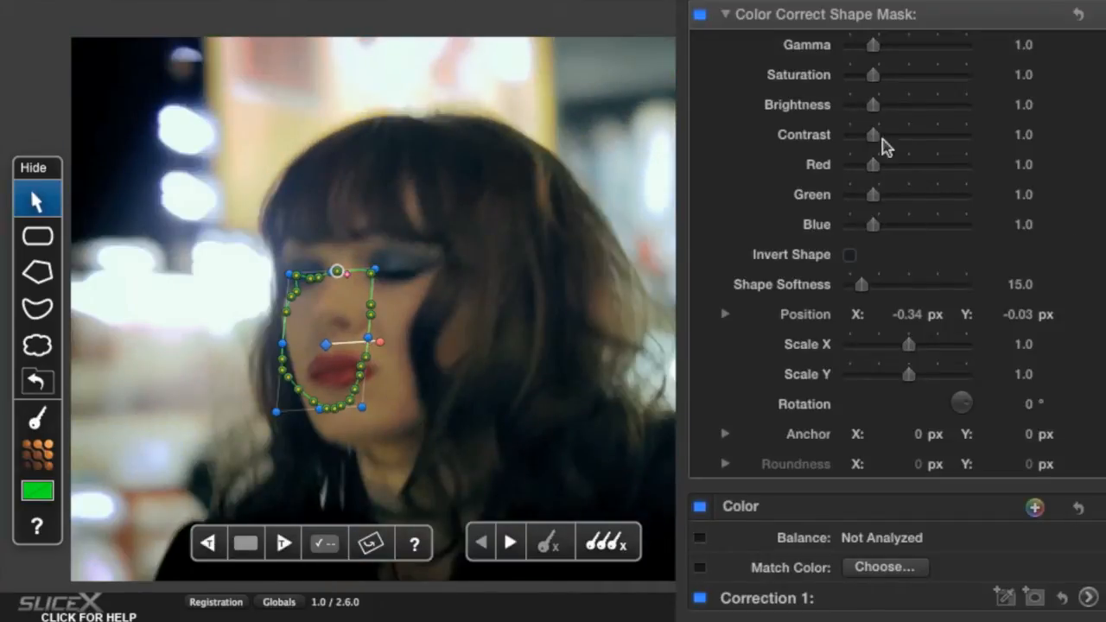
- Raise contrast and brightness of the masked cheek area
left_click_drag(875, 136, 878, 137)
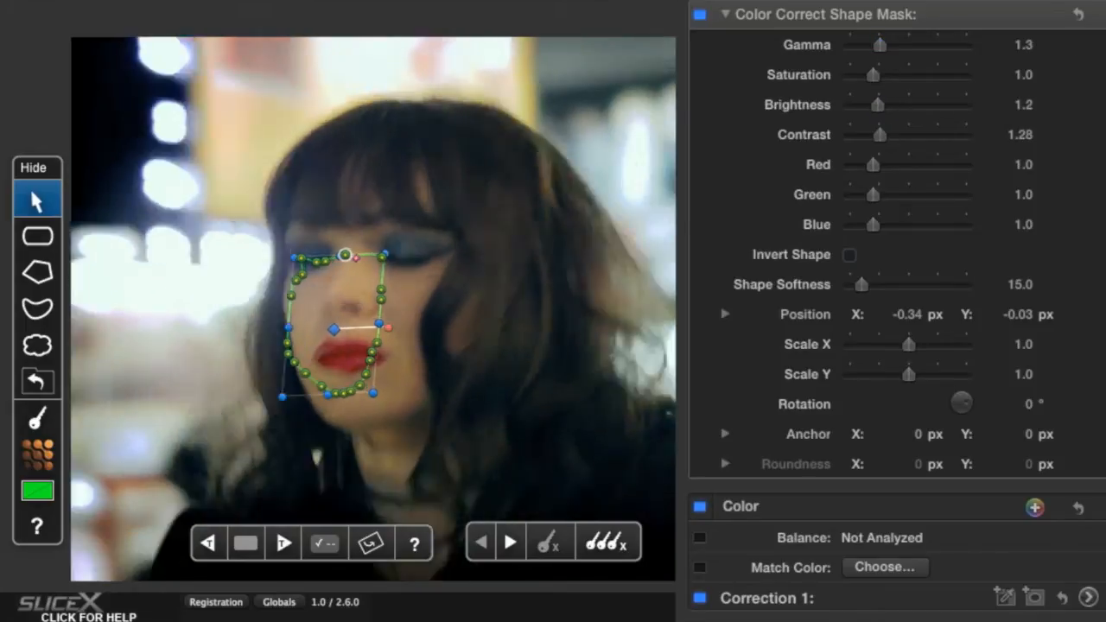
left_click_drag(883, 135, 878, 135)
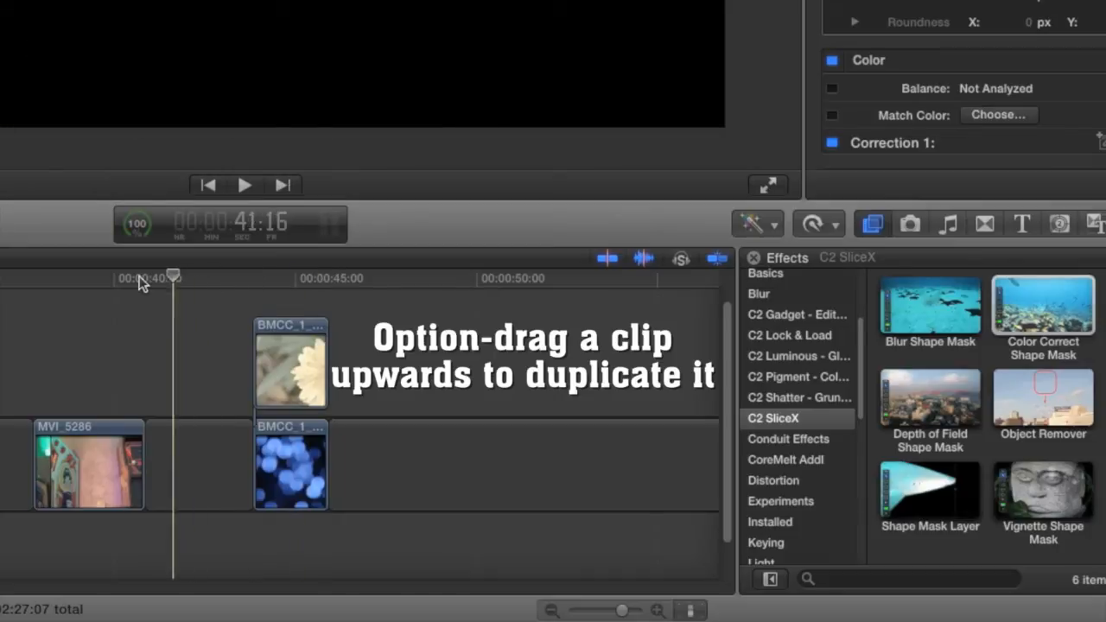
- Duplicate MVI_5286 onto the track above and apply a C2 SliceX effect to the copy
left_click_drag(88, 463, 88, 362)
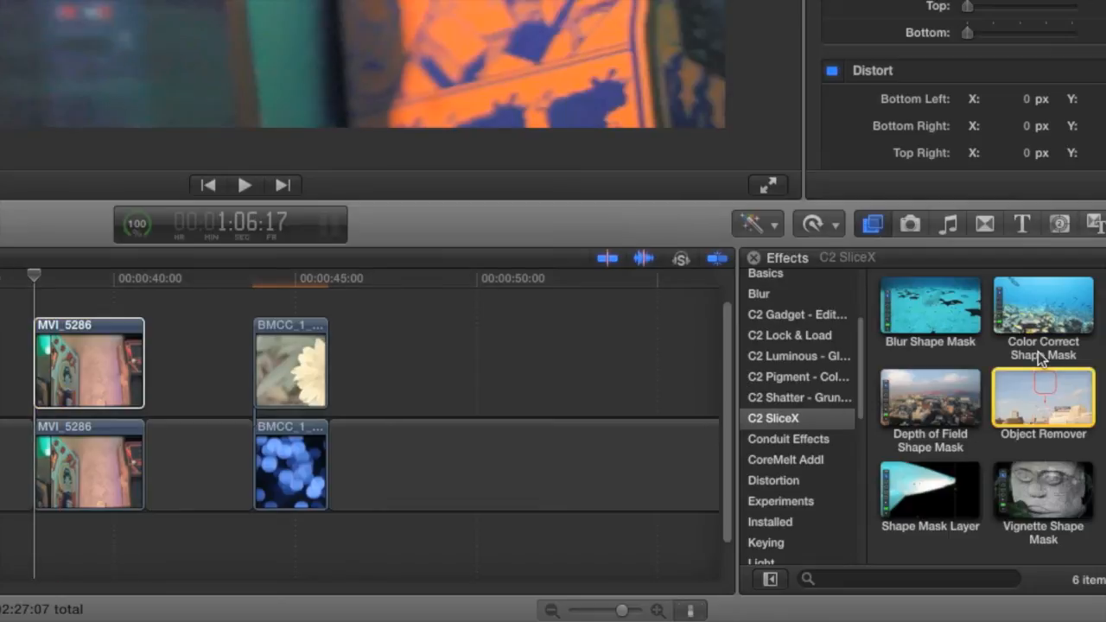
double_click(930, 491)
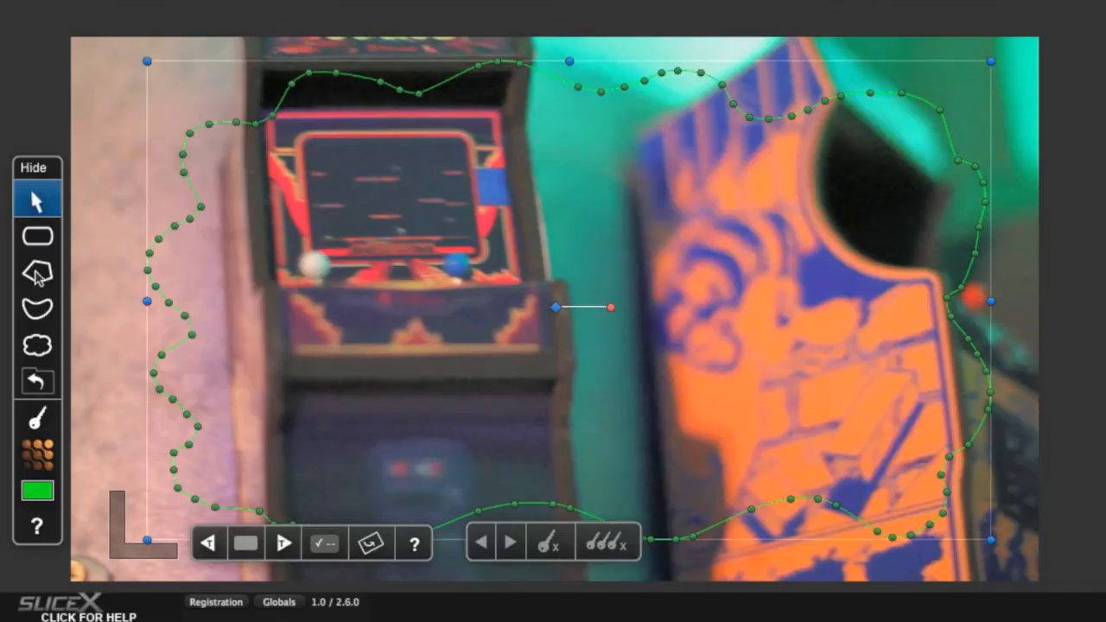
- Switch to the Polygon tool to mask the arcade cabinets
left_click(36, 271)
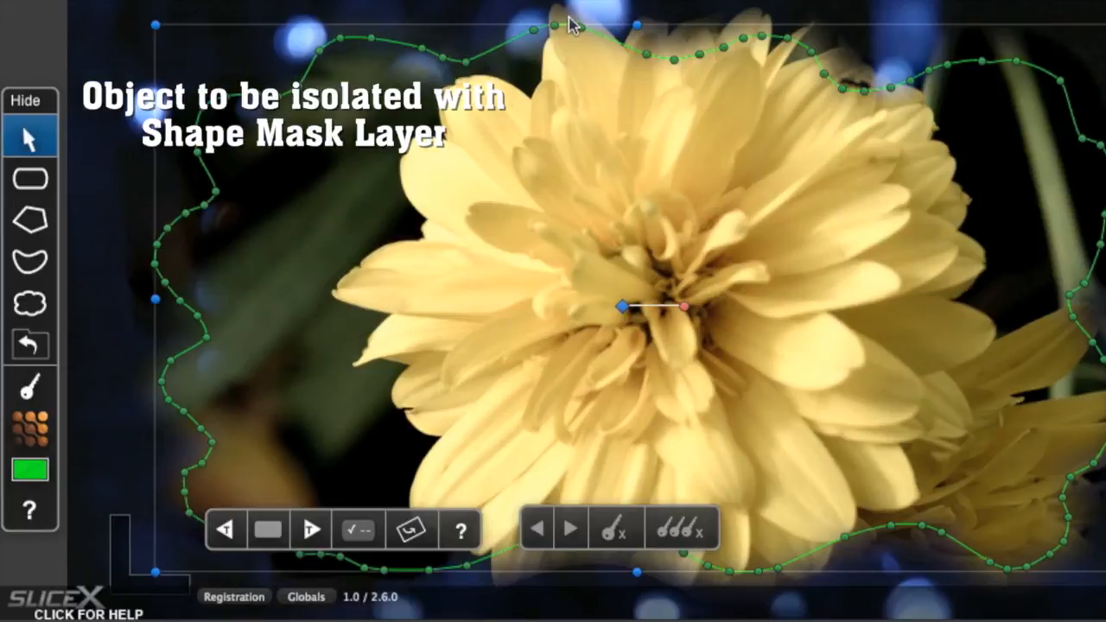
- Tighten the mask around the flower petals and track it forward several frames
left_click(28, 302)
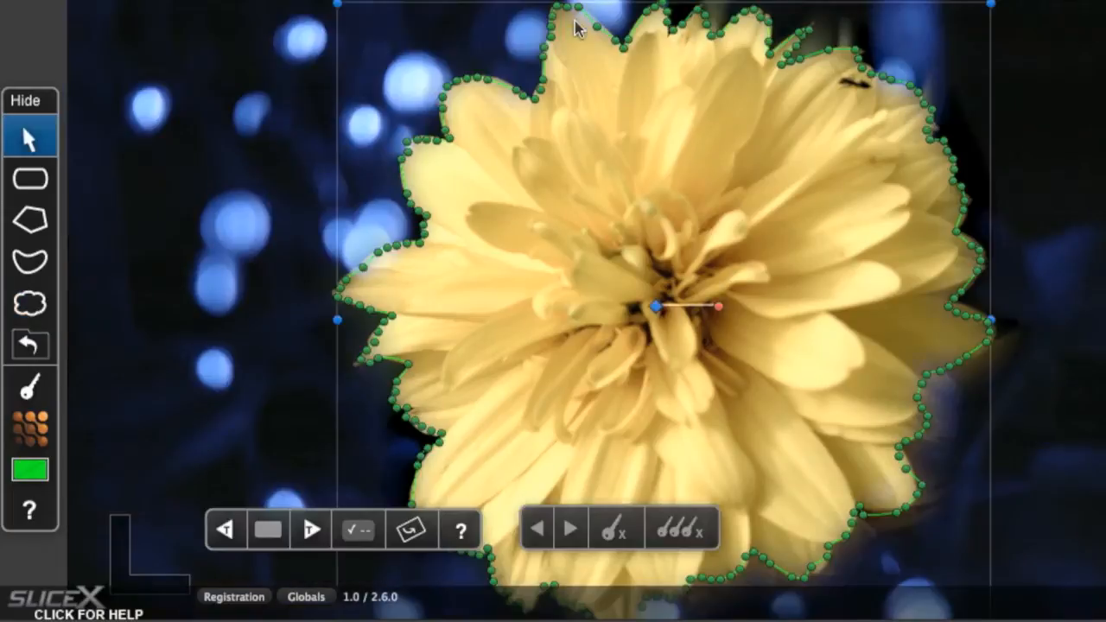
left_click(311, 529)
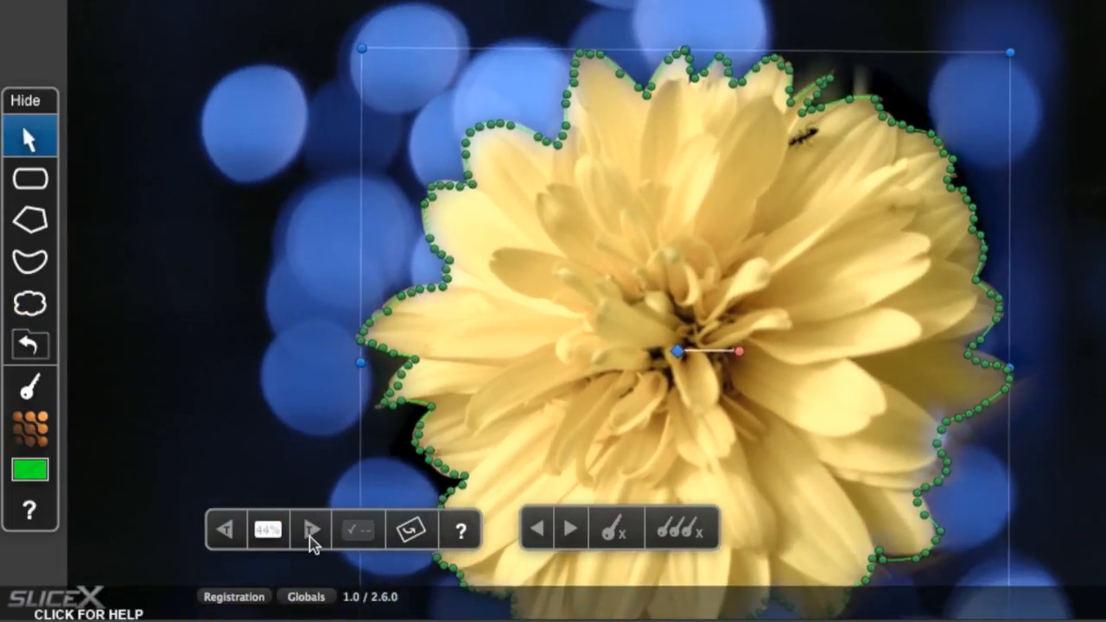
left_click(311, 527)
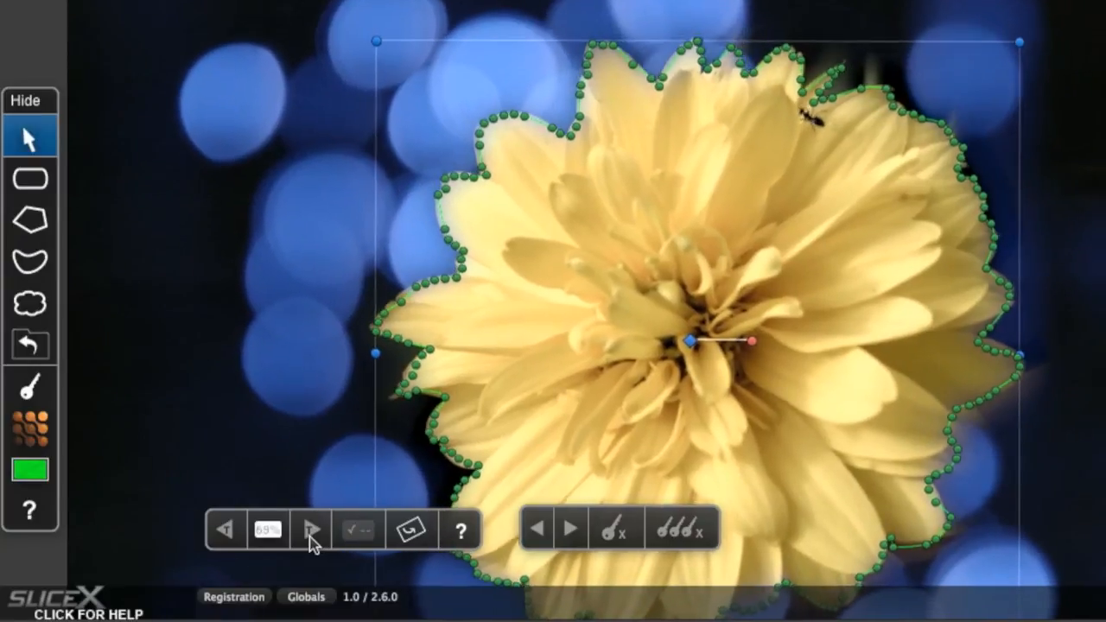
left_click(312, 529)
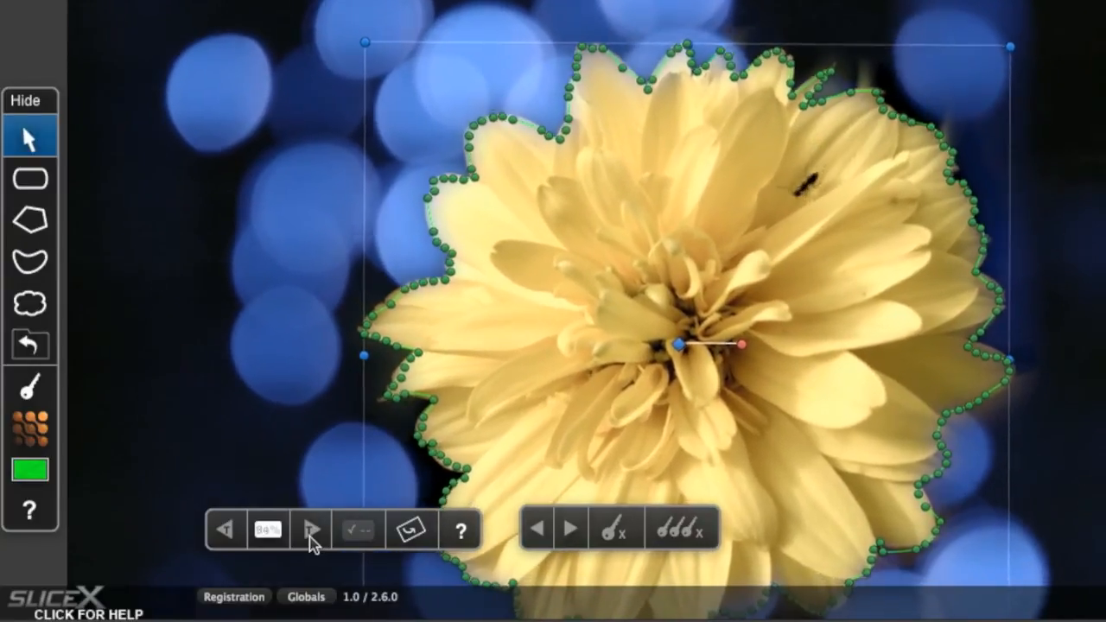
left_click(311, 529)
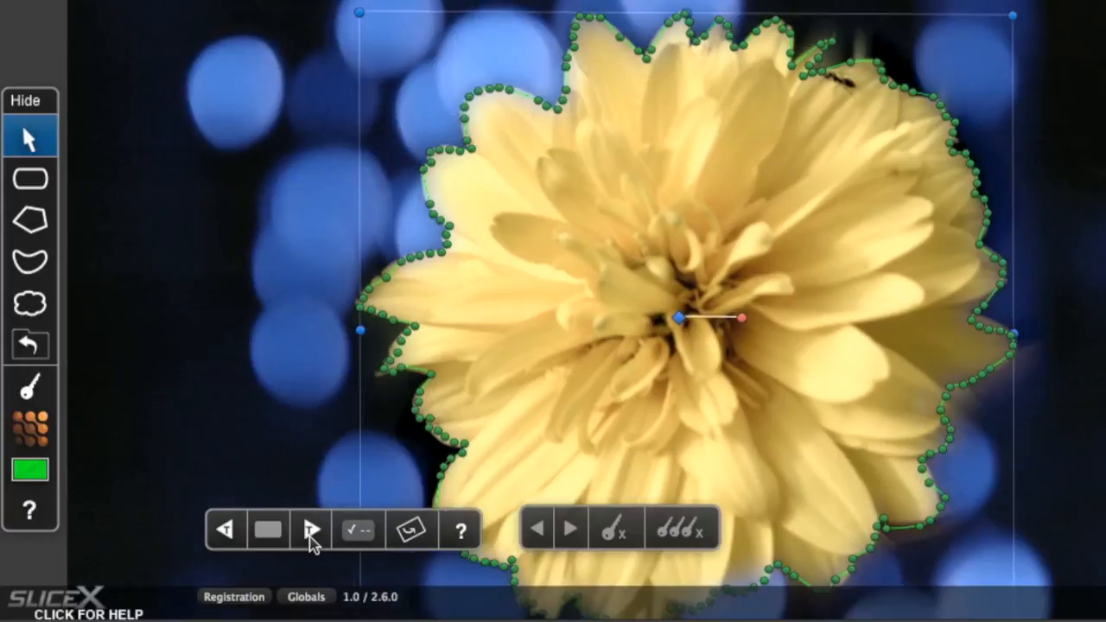